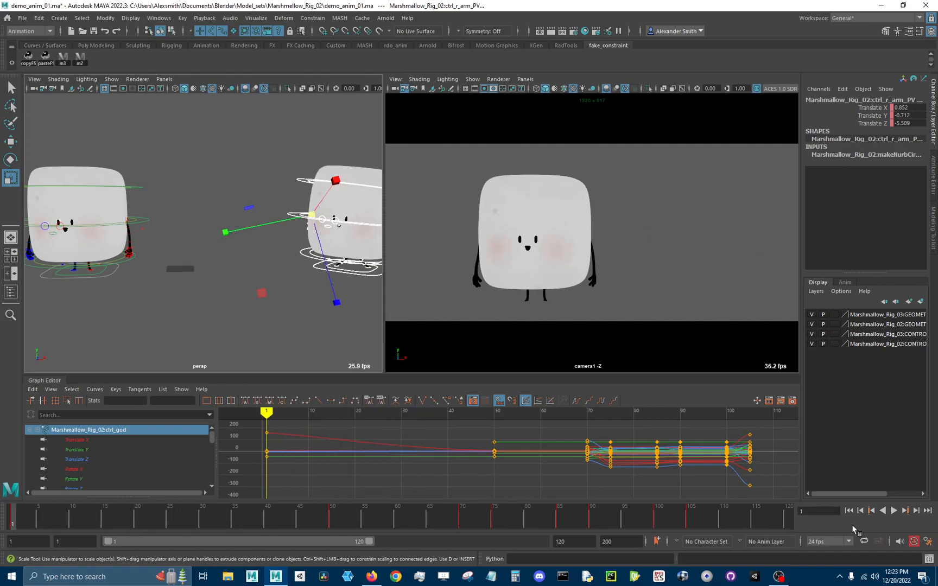
- Review the walk-in animation in playback and clear the arm control selection
{"action": "left_click", "coordinate": [893, 510]}
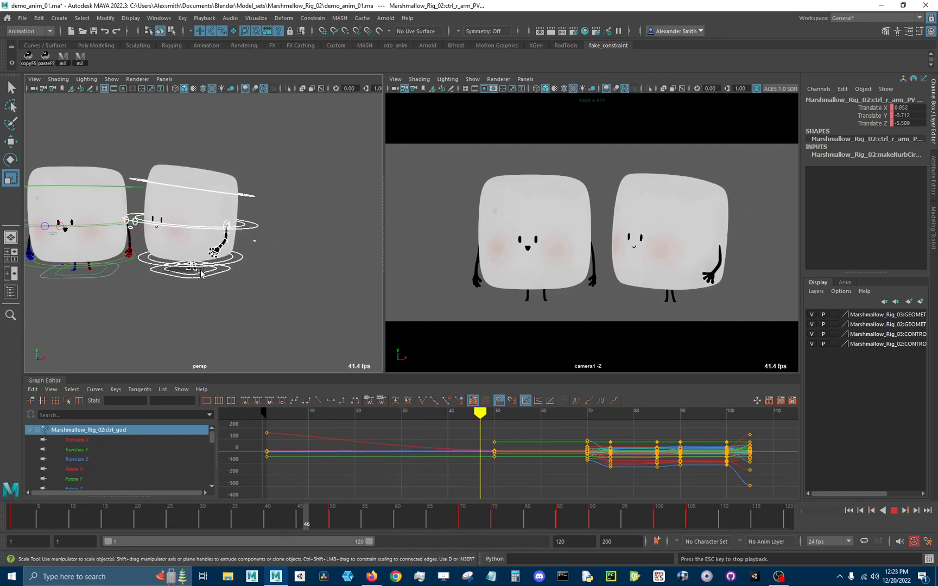
{"action": "left_click", "coordinate": [904, 510]}
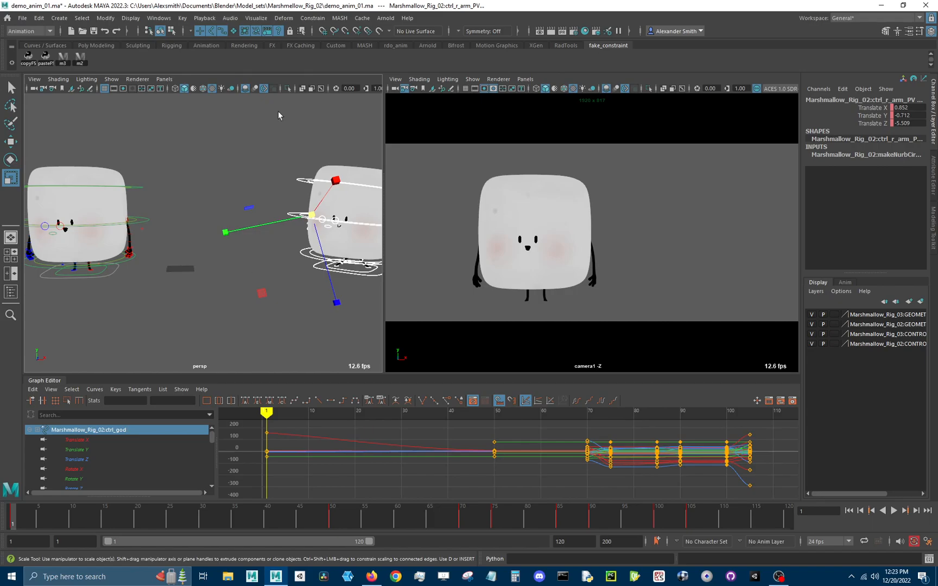
{"action": "left_click", "coordinate": [893, 510]}
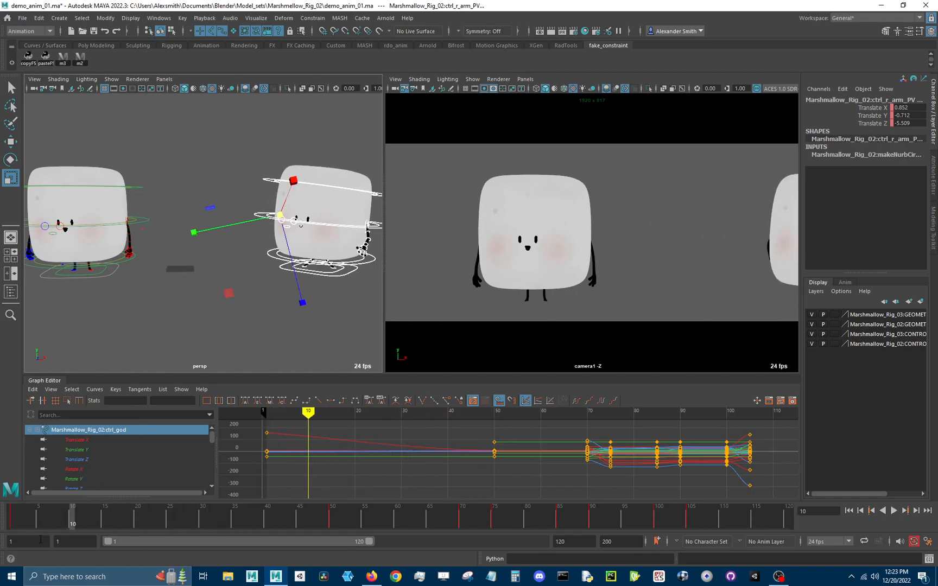
{"action": "left_click", "coordinate": [895, 510]}
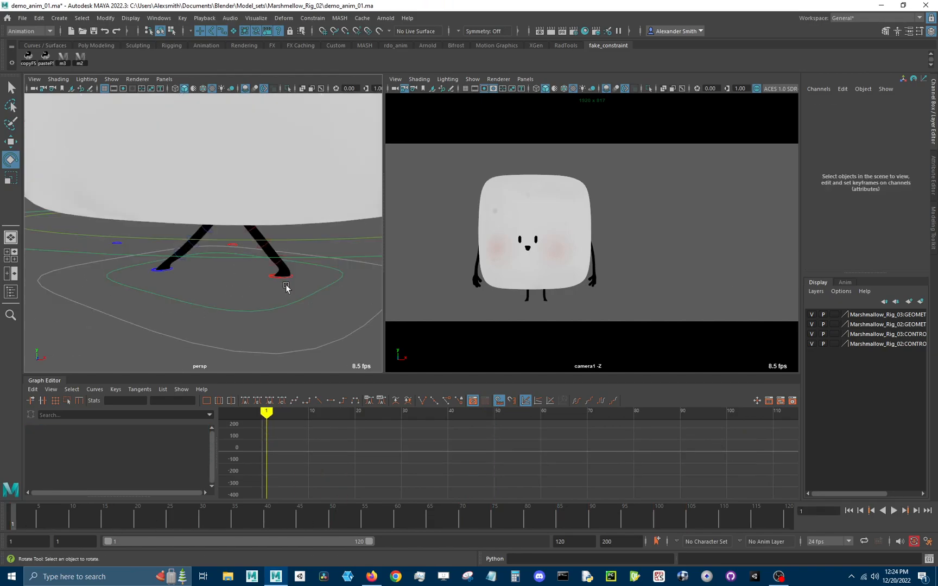
- Select ctrl_r_foot and orbit the view to frame both feet
{"action": "left_click", "coordinate": [275, 275]}
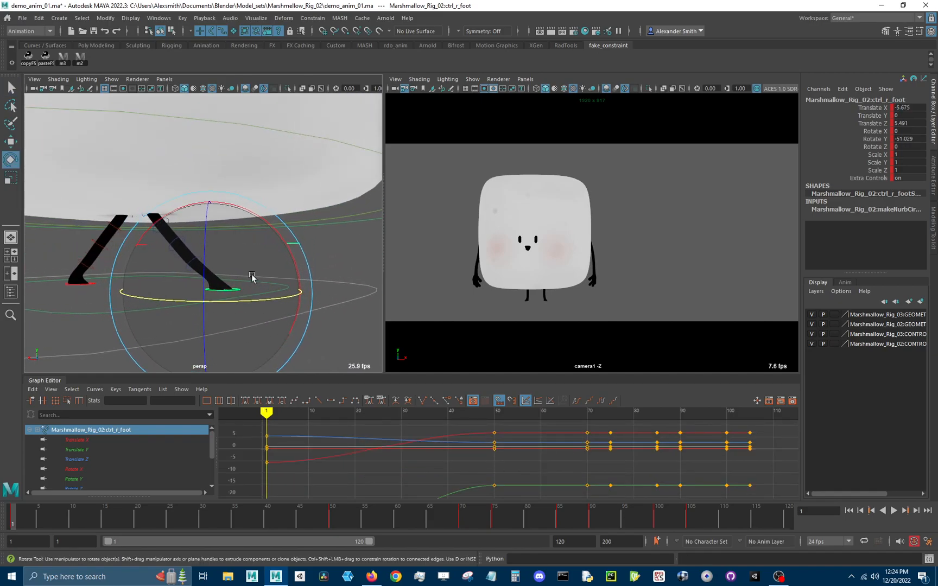
{"action": "left_click_drag", "start_coordinate": [251, 277], "coordinate": [70, 321]}
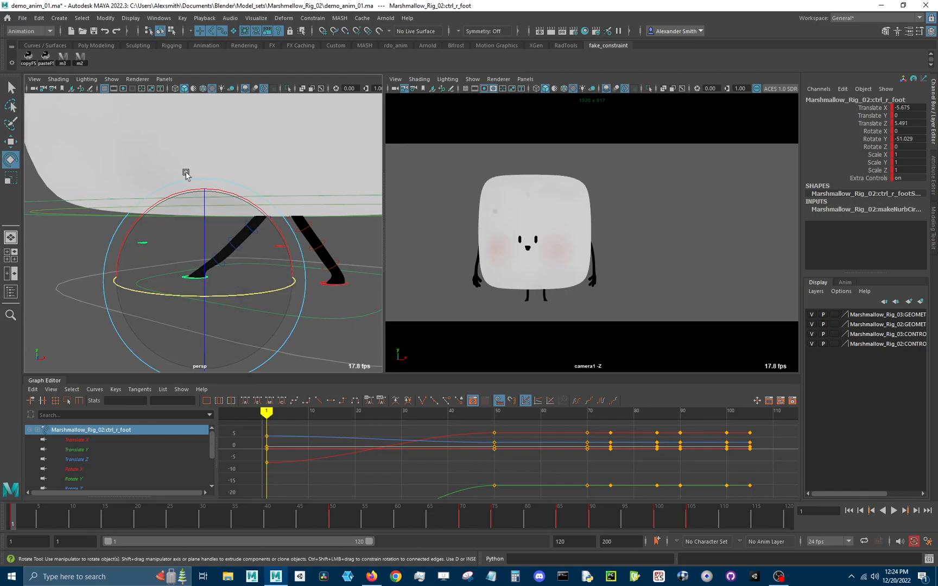
{"action": "left_click_drag", "start_coordinate": [185, 174], "coordinate": [209, 309]}
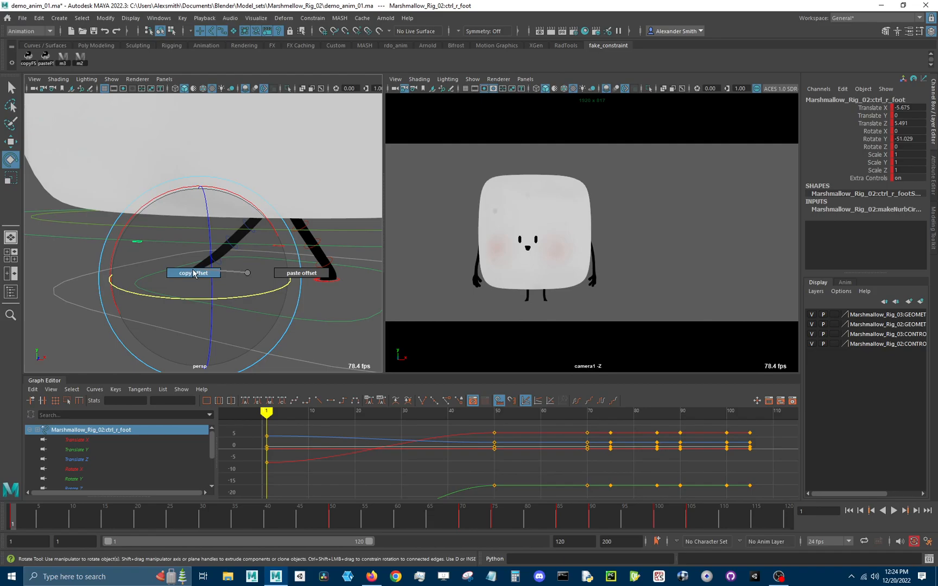
- Copy the right foot's offset keys and scrub back to an early frame
{"action": "left_click", "coordinate": [193, 273]}
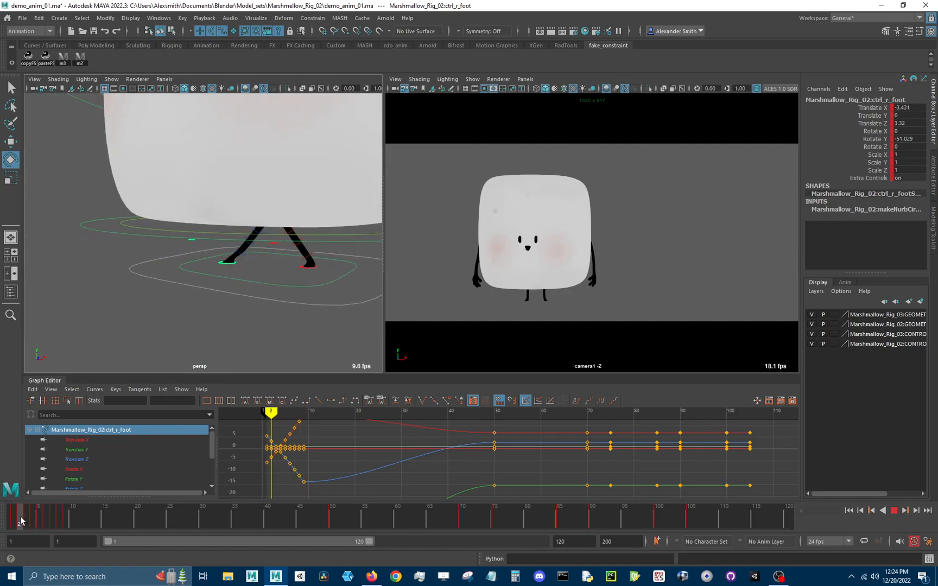
{"action": "left_click", "coordinate": [34, 517]}
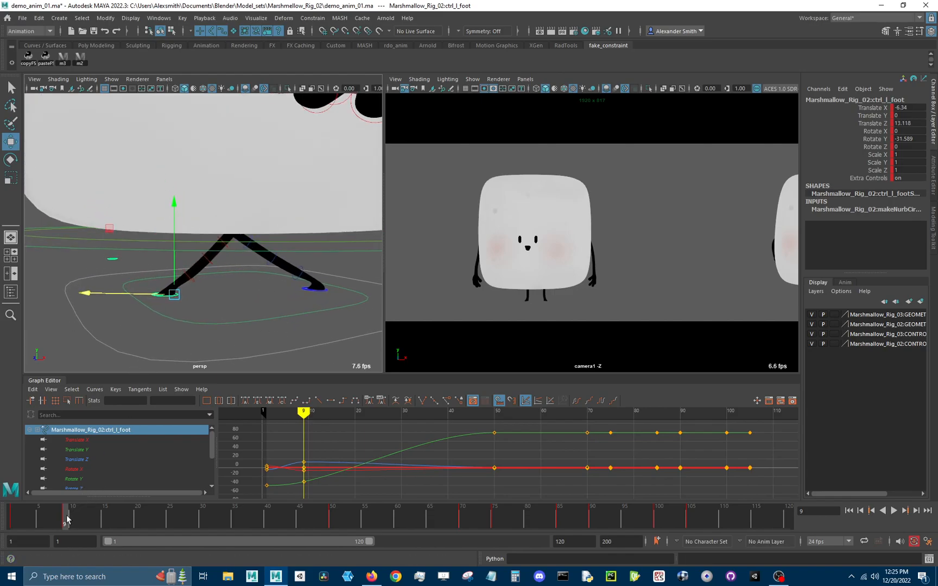
- Paste the offset keys onto ctrl_l_foot, then move ctrl_r_foot forward for the next step
{"action": "left_click", "coordinate": [893, 510]}
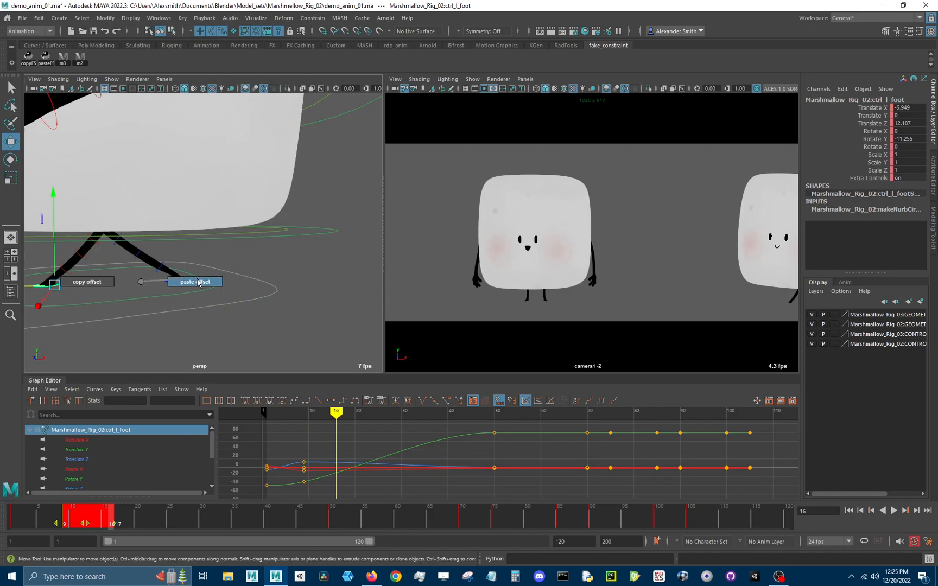
{"action": "left_click", "coordinate": [194, 282]}
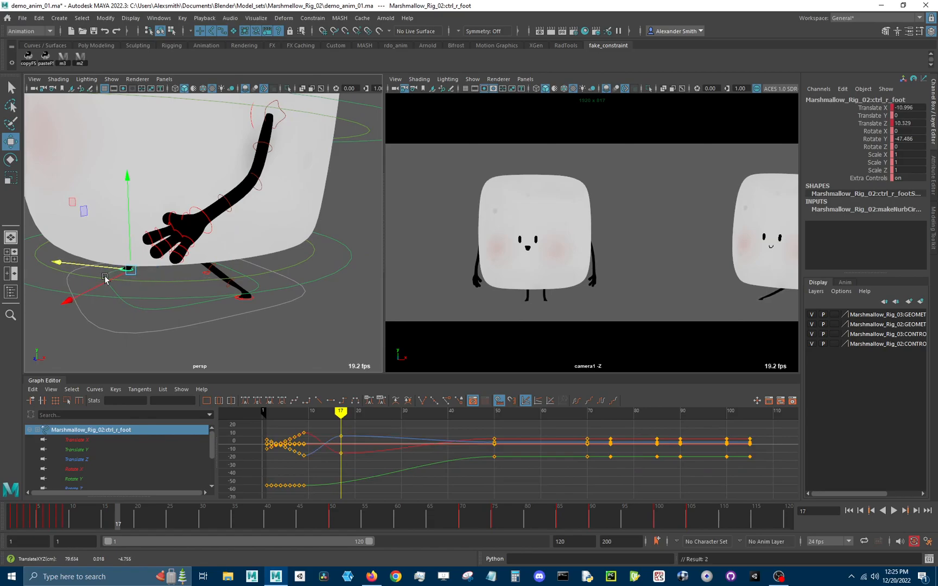
{"action": "left_click_drag", "start_coordinate": [128, 268], "coordinate": [110, 284]}
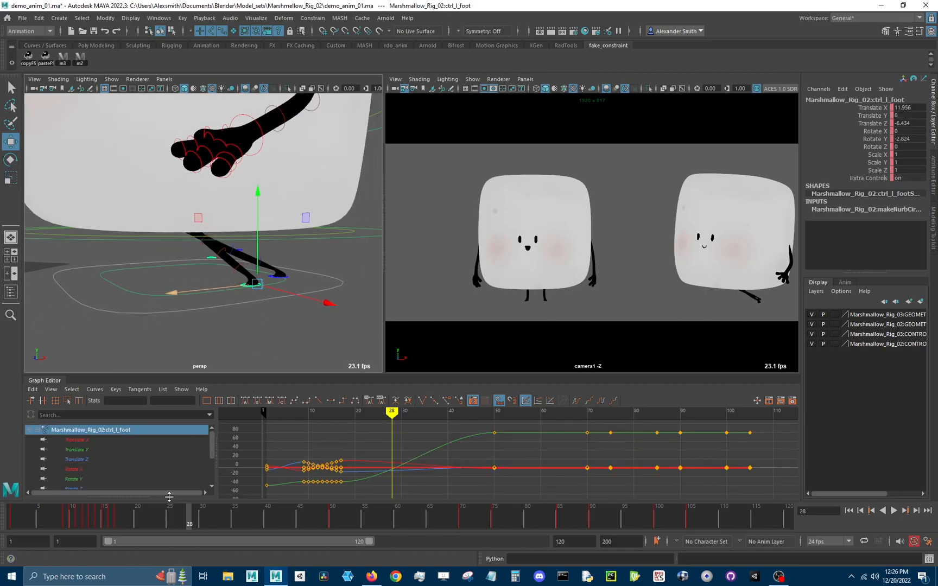
- Advance to the next step frames to paste another round of offset keys on both feet
{"action": "left_click", "coordinate": [894, 510]}
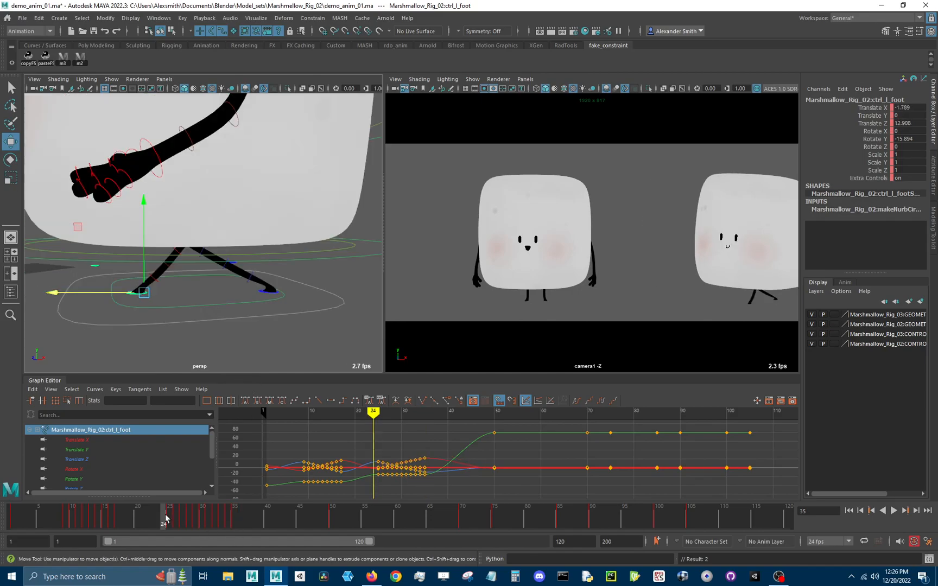
{"action": "left_click", "coordinate": [893, 510]}
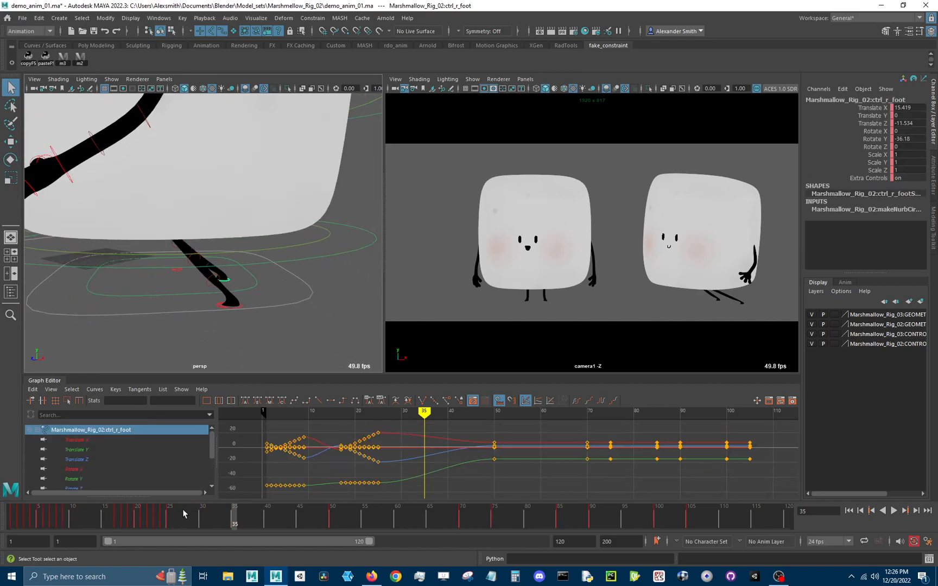
- Move ctrl_r_foot to its next step position so the walk ends beside the first marshmallow
{"action": "left_click", "coordinate": [894, 510]}
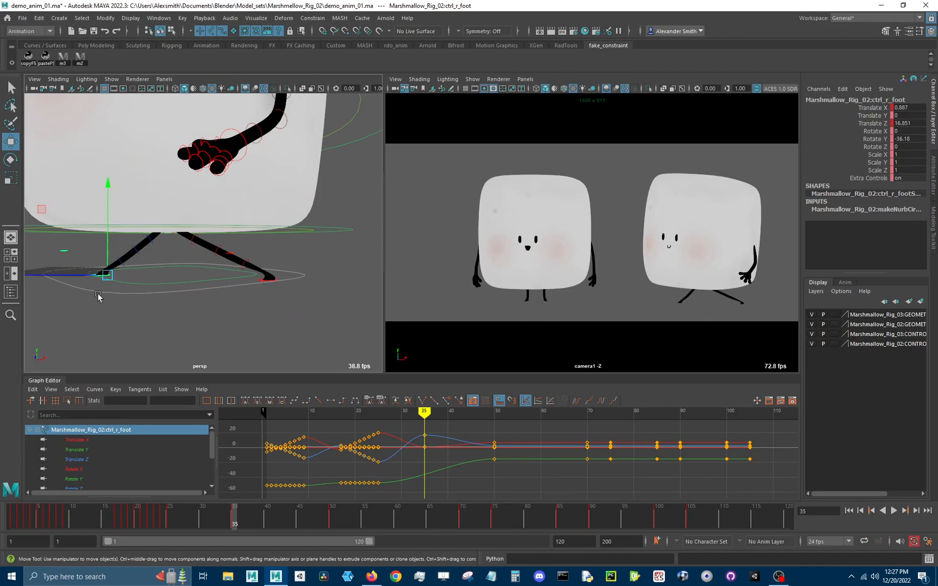
{"action": "left_click_drag", "start_coordinate": [98, 274], "coordinate": [31, 274]}
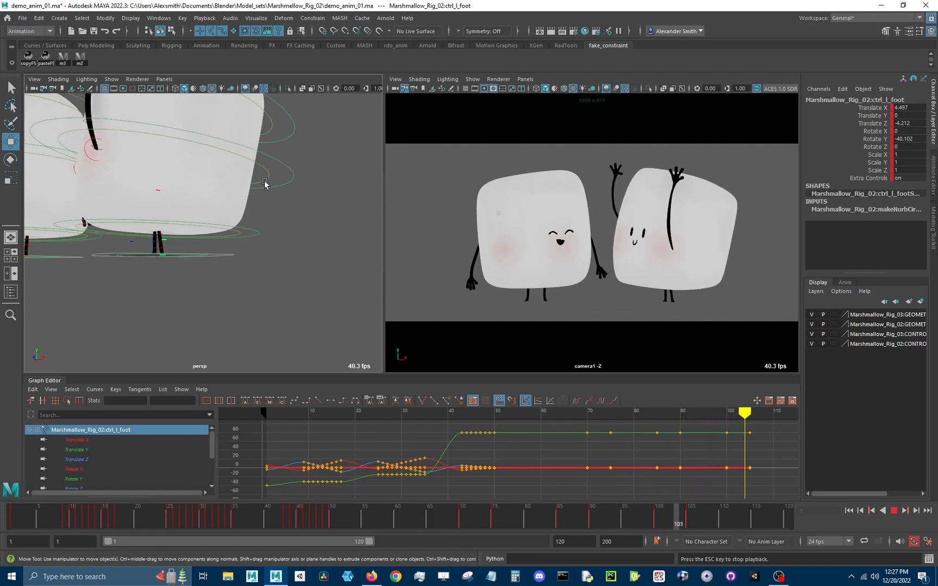
- Marquee-select the whole marshmallow rig to show its keys on the timeline
{"action": "left_click_drag", "start_coordinate": [743, 413], "coordinate": [411, 412]}
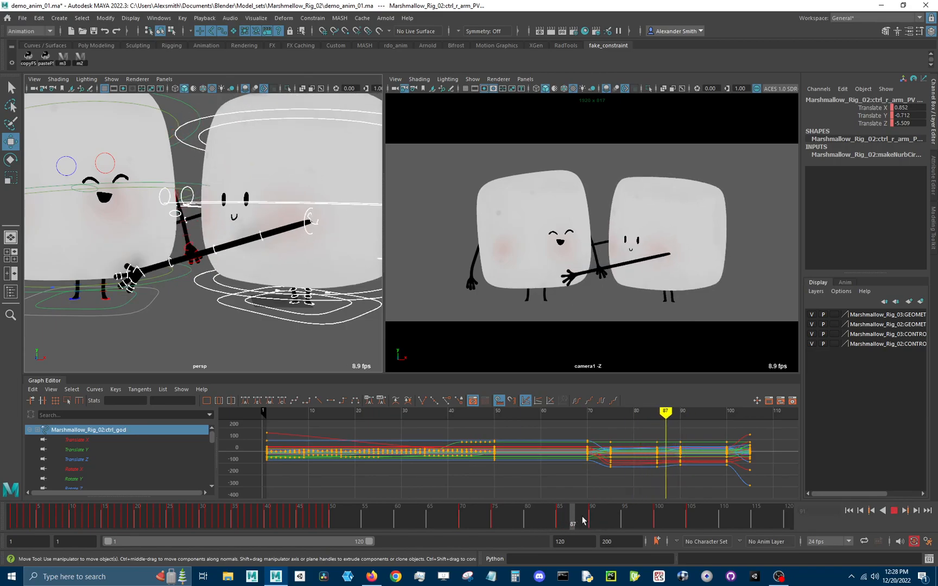
- Scrub between frames 87 and 89 and settle on frame 88 to pose the gripping wrist
{"action": "left_click", "coordinate": [584, 521]}
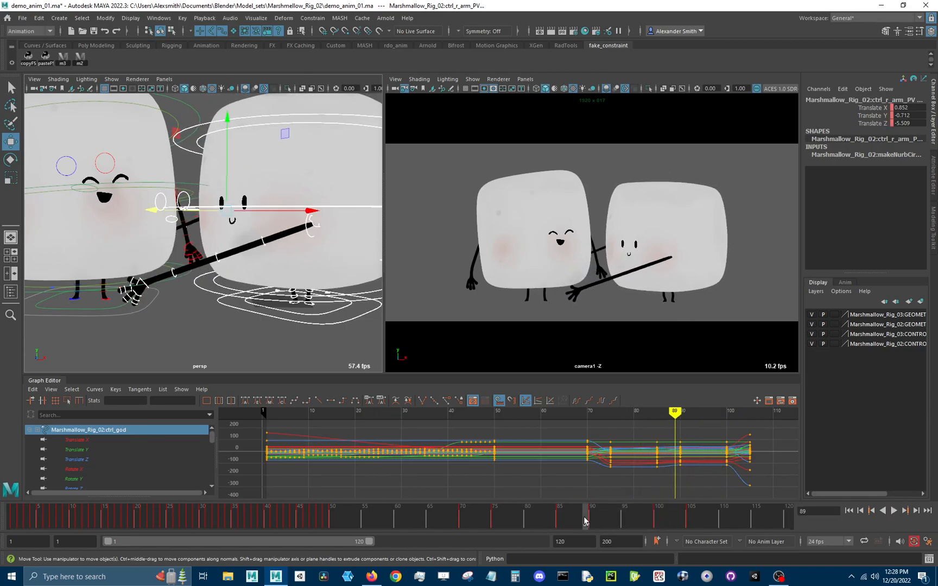
{"action": "left_click", "coordinate": [893, 510]}
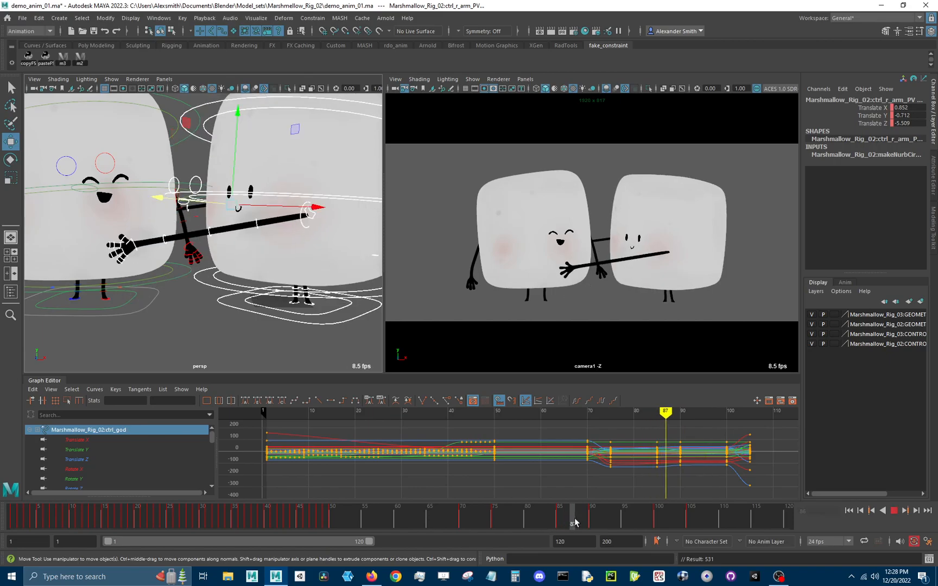
{"action": "left_click", "coordinate": [576, 519]}
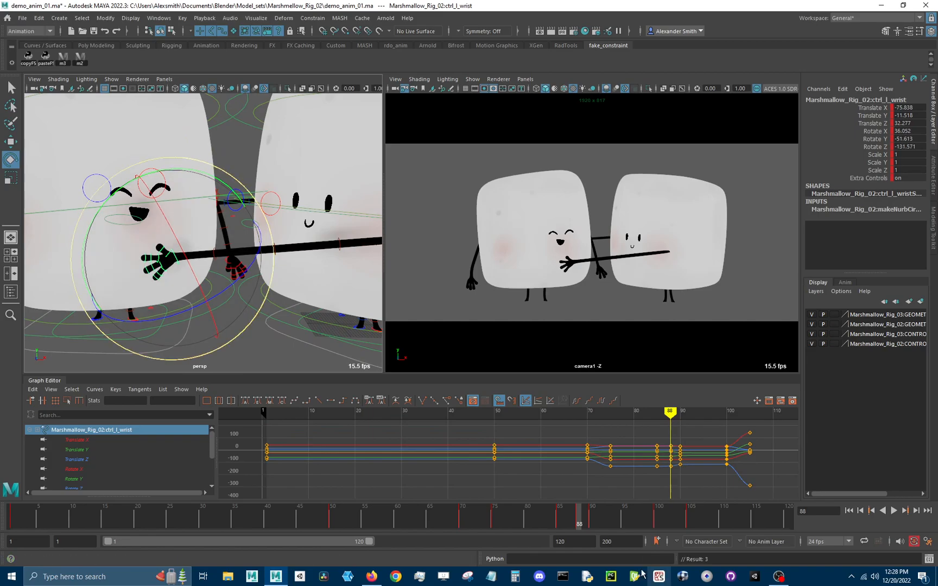
- Step through frames 100–104 to compare the hand pose before rekeying the hip
{"action": "left_click", "coordinate": [894, 510]}
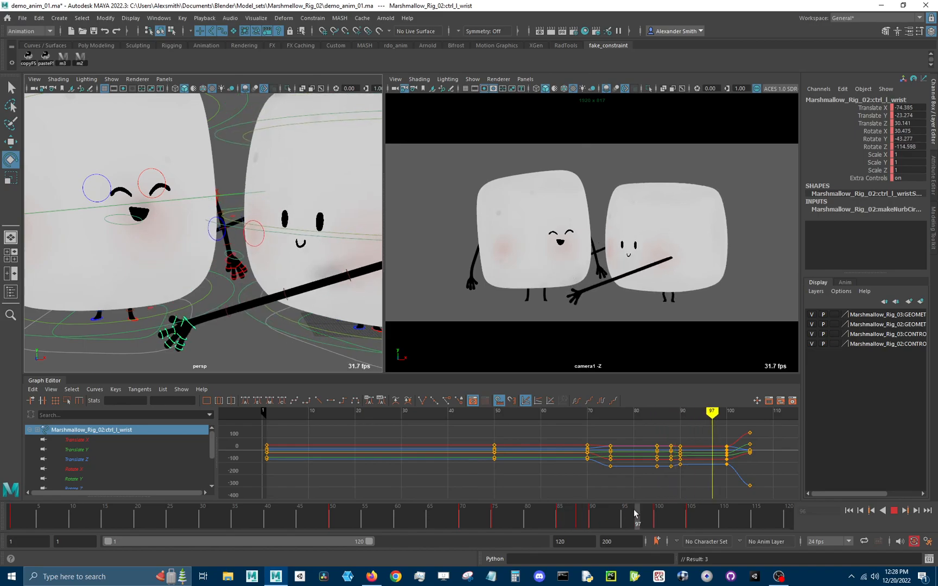
{"action": "left_click", "coordinate": [556, 513]}
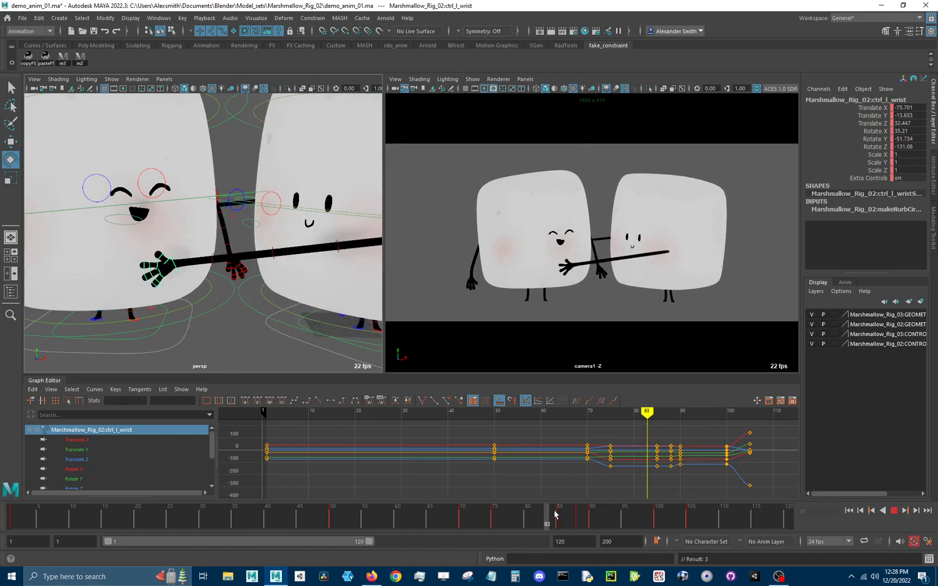
{"action": "left_click", "coordinate": [564, 517]}
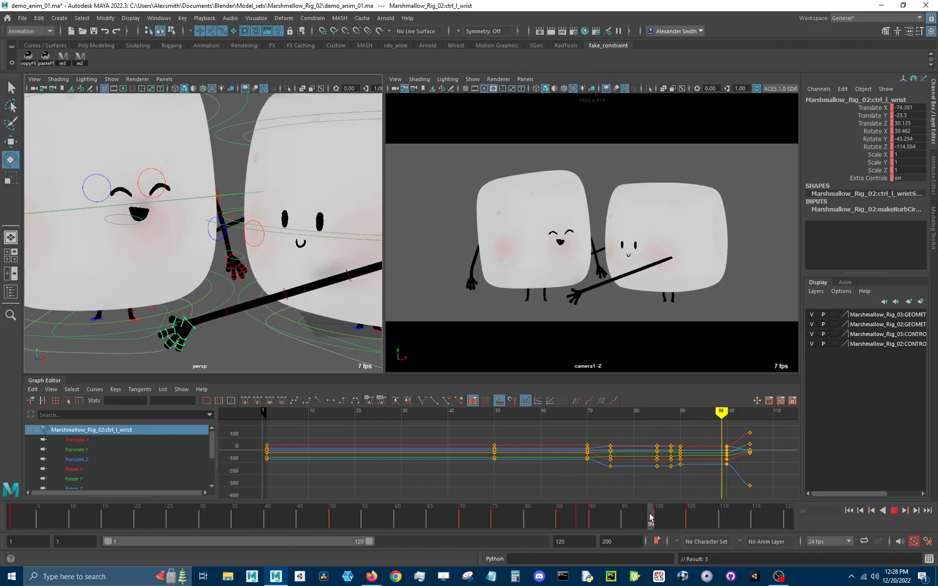
{"action": "left_click", "coordinate": [658, 517]}
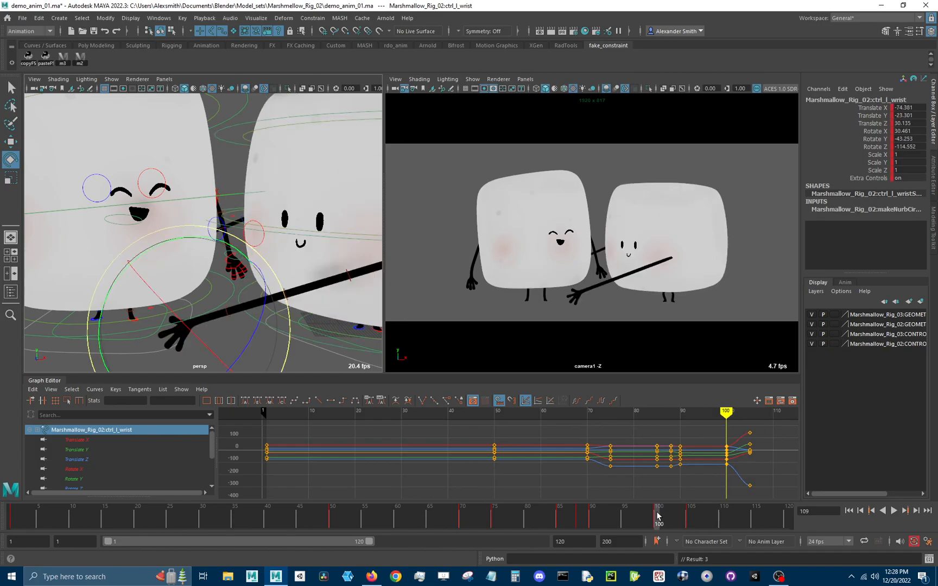
{"action": "left_click", "coordinate": [685, 513]}
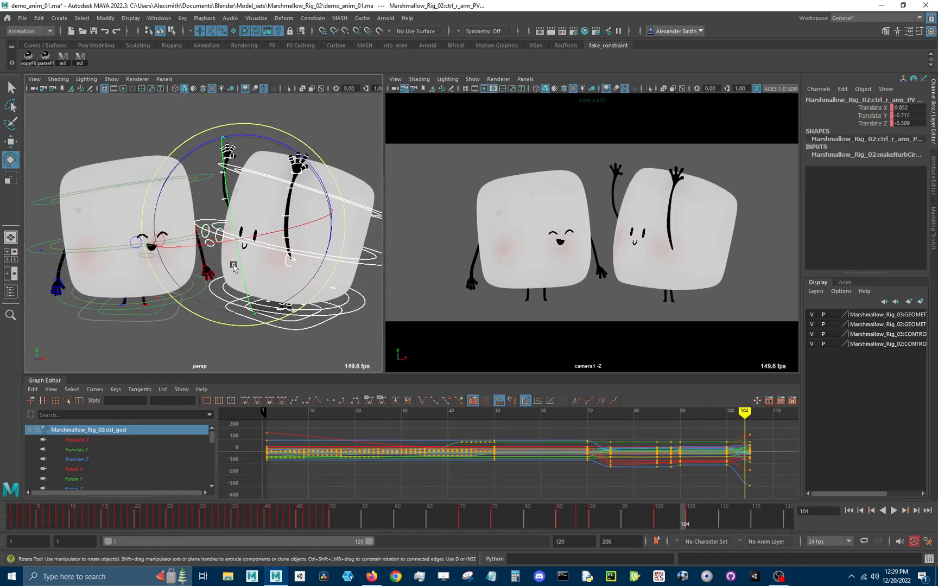
{"action": "left_click", "coordinate": [688, 516]}
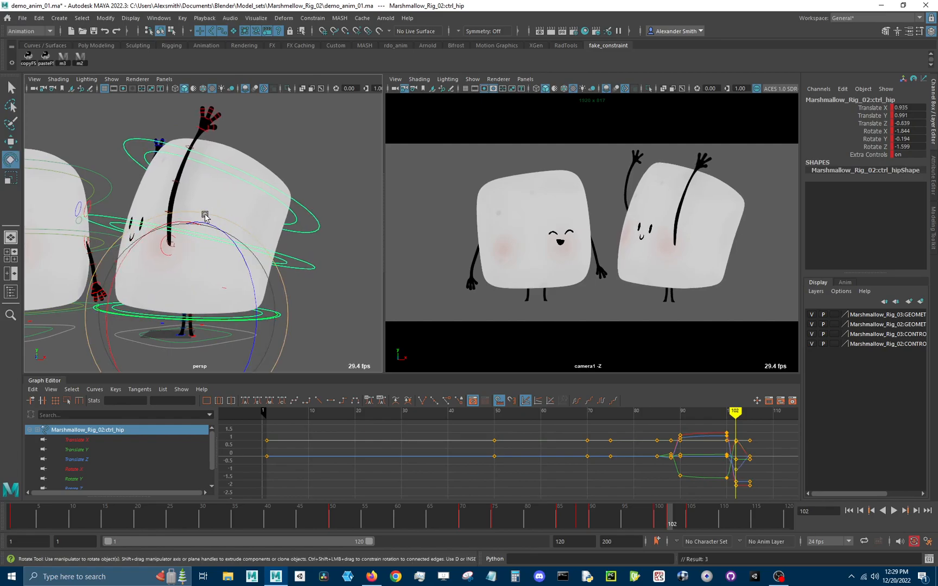
{"action": "left_click", "coordinate": [893, 512]}
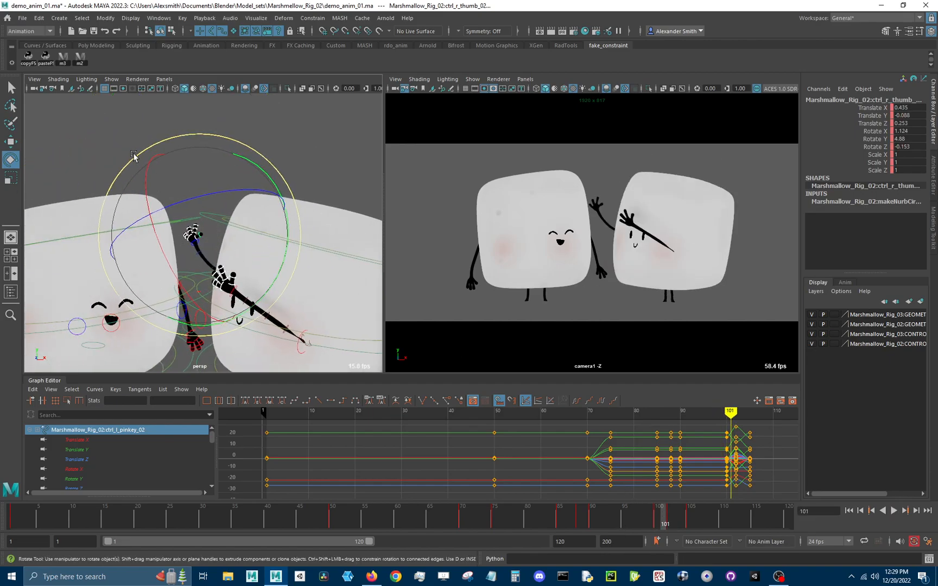
- Bend the thumb into a grip and stretch ctrl_r_wrist out toward the other marshmallow
{"action": "left_click_drag", "start_coordinate": [133, 154], "coordinate": [103, 201]}
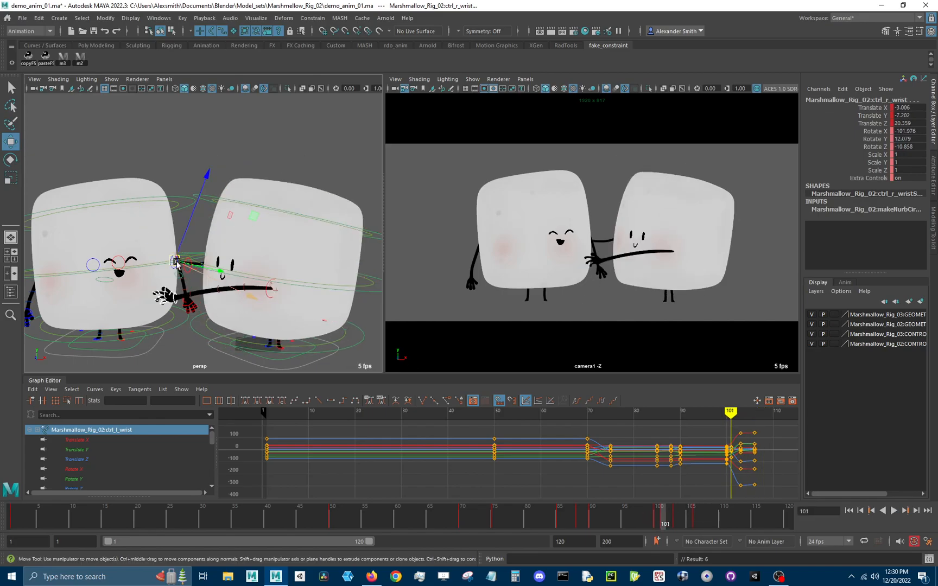
{"action": "left_click_drag", "start_coordinate": [174, 261], "coordinate": [197, 169]}
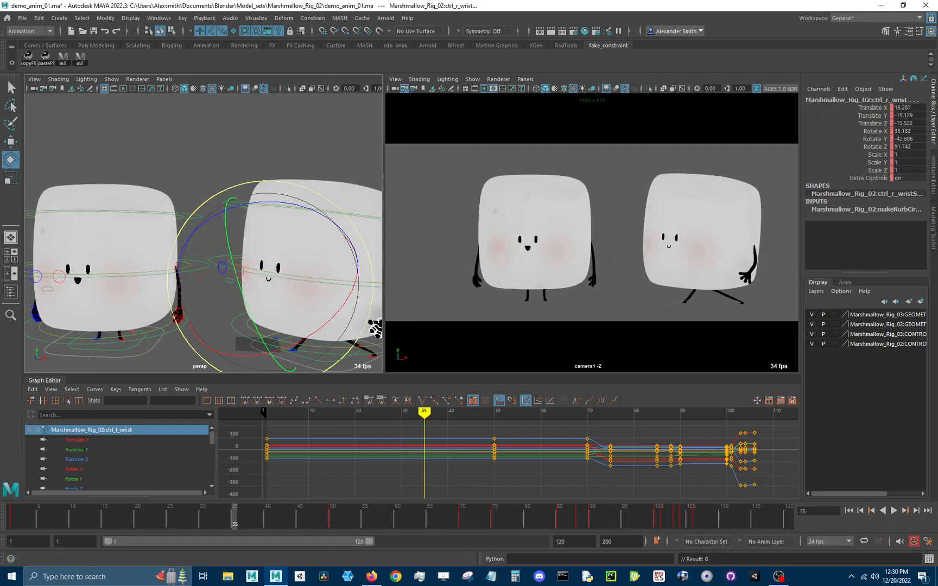
- Play the animation forward and stop at frame 84 on the hands meeting
{"action": "left_click", "coordinate": [893, 510]}
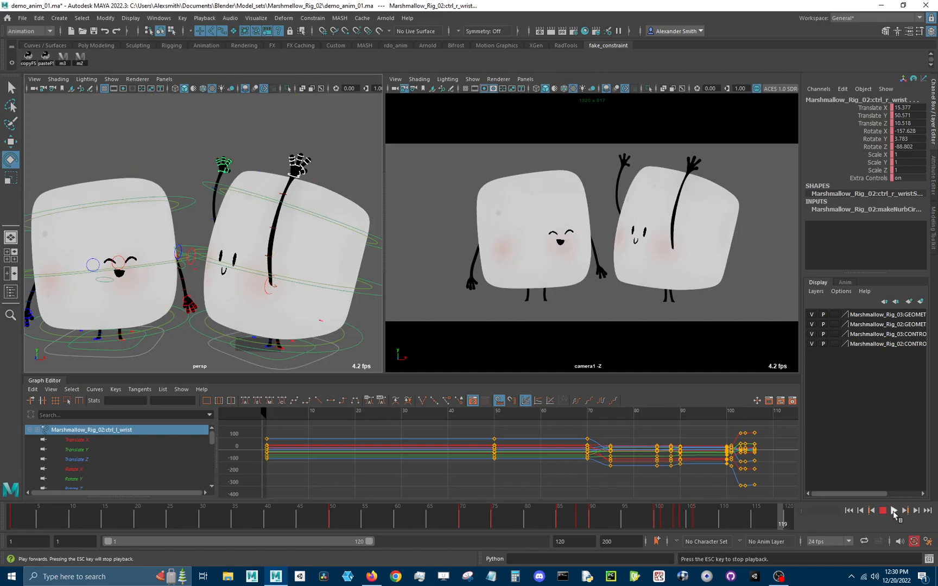
{"action": "left_click", "coordinate": [882, 510]}
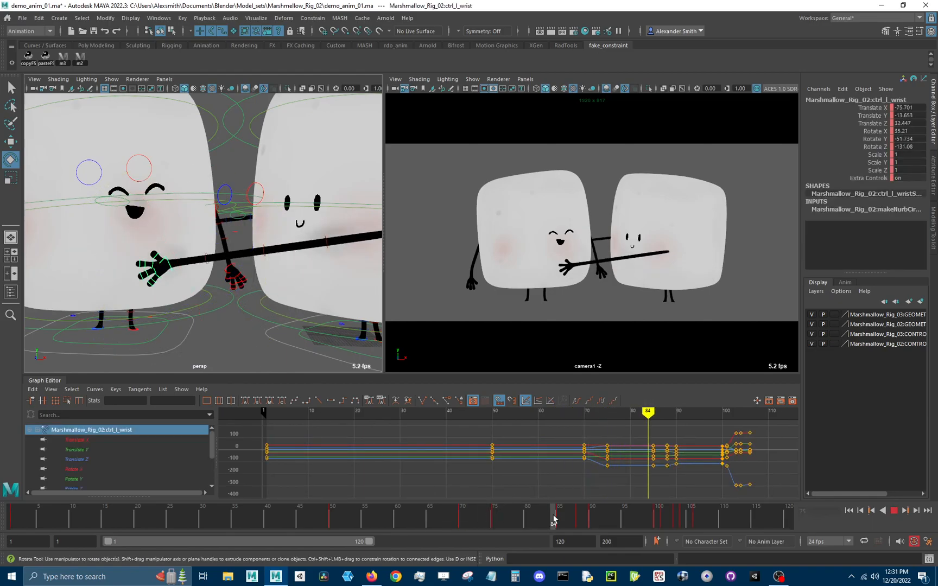
- Halt playback at the contact frame 85 and reselect the tossing marshmallow's ctrl_l_wrist
{"action": "left_click", "coordinate": [557, 518]}
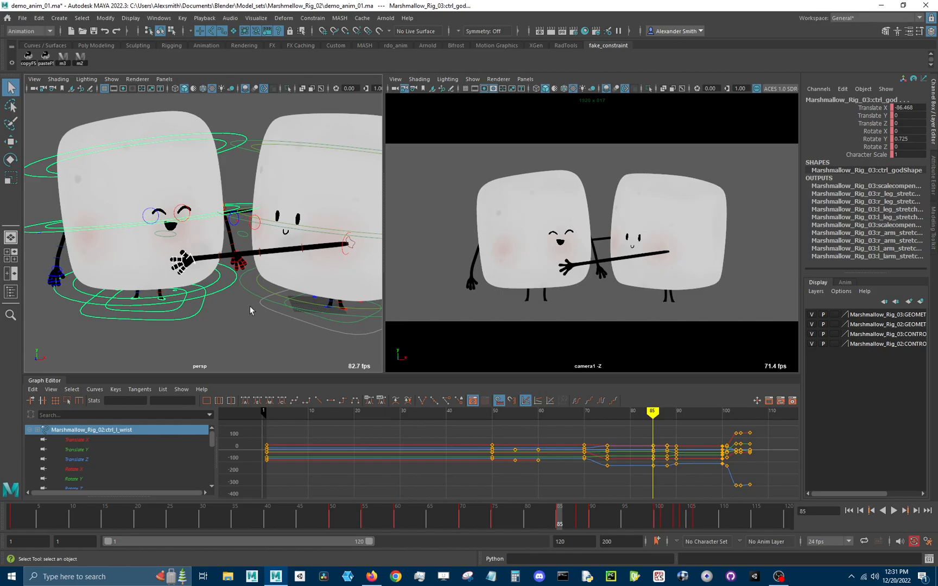
{"action": "left_click", "coordinate": [182, 261]}
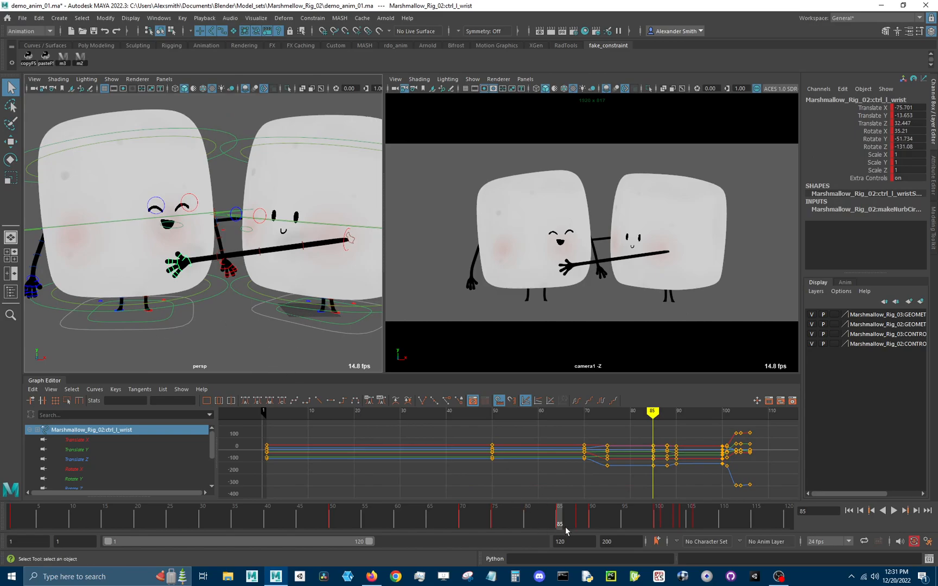
{"action": "mouse_move", "coordinate": [557, 519]}
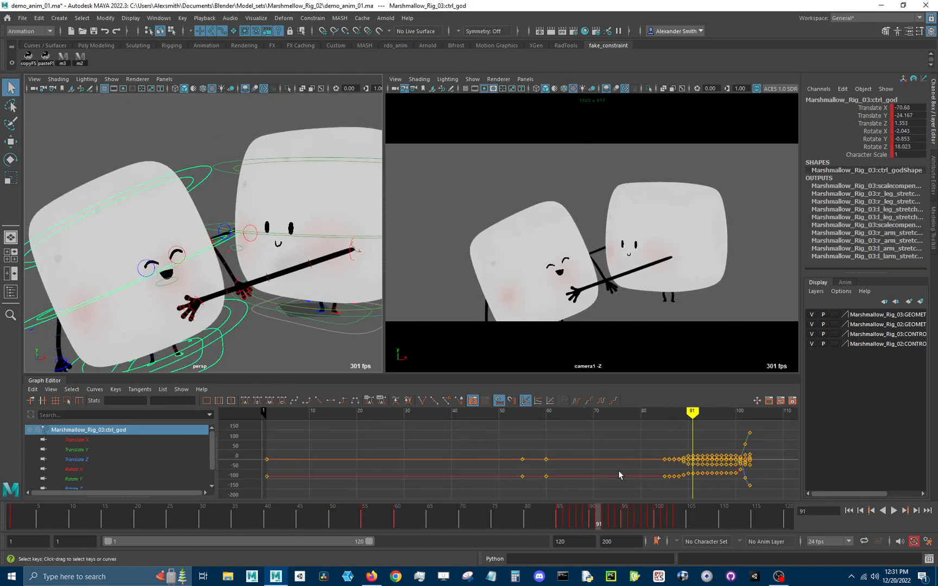
- Check the carry pose near frame 95, raise ctrl_l_wrist for the release at frame 102, and replay
{"action": "left_click", "coordinate": [904, 510]}
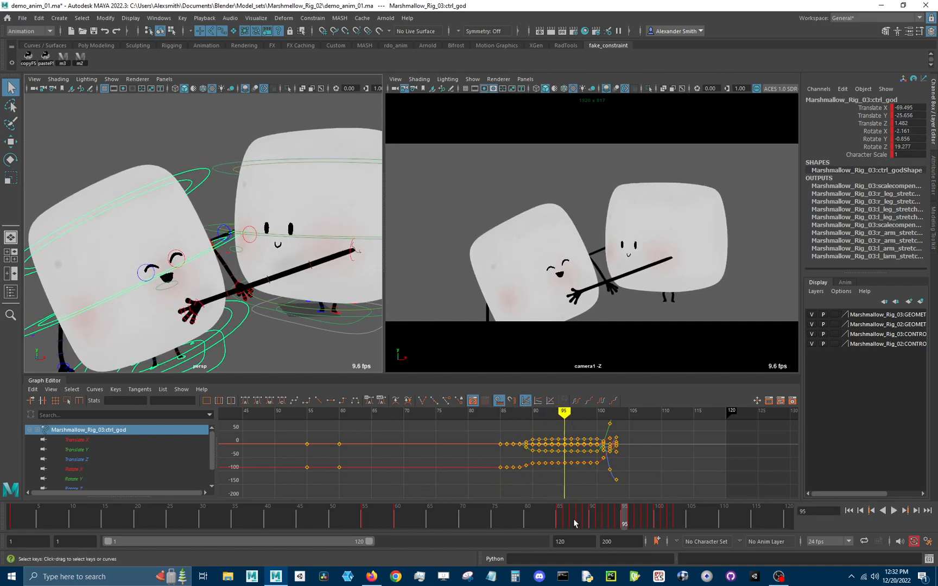
{"action": "left_click", "coordinate": [893, 510]}
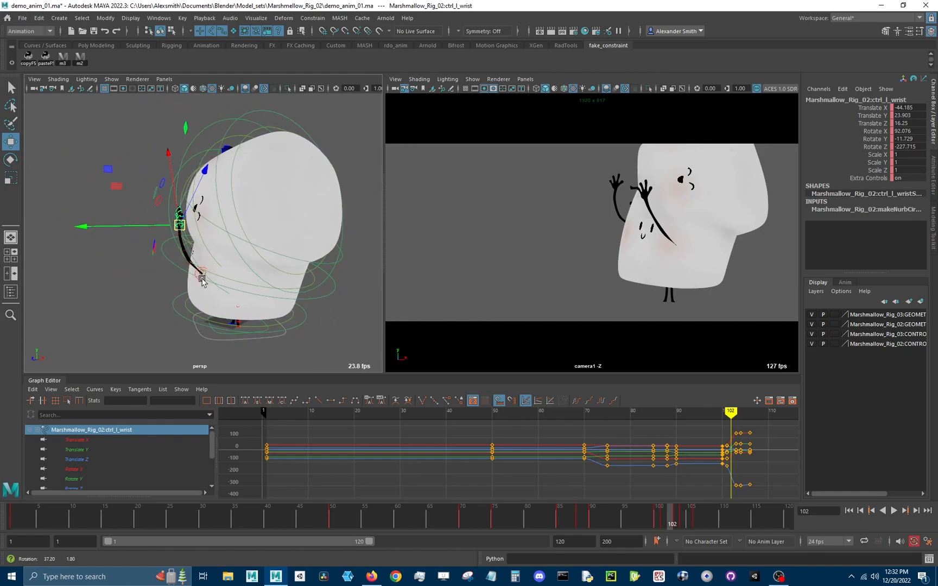
{"action": "left_click_drag", "start_coordinate": [202, 281], "coordinate": [214, 213]}
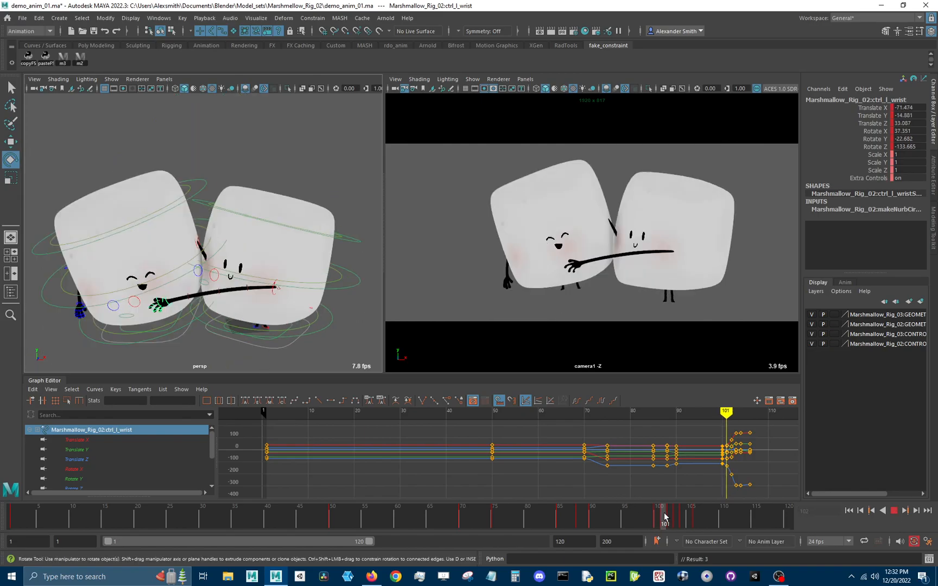
{"action": "left_click", "coordinate": [676, 516]}
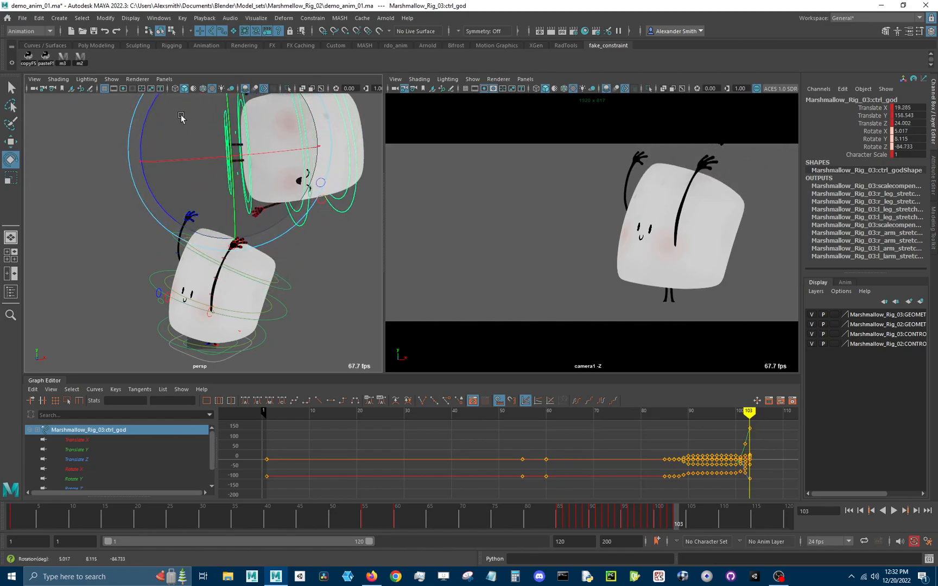
- Spin Marshmallow_Rig_03:ctrl_god upward after frame 103, scrub the release frames, and replay from the start
{"action": "left_click_drag", "start_coordinate": [181, 119], "coordinate": [209, 191]}
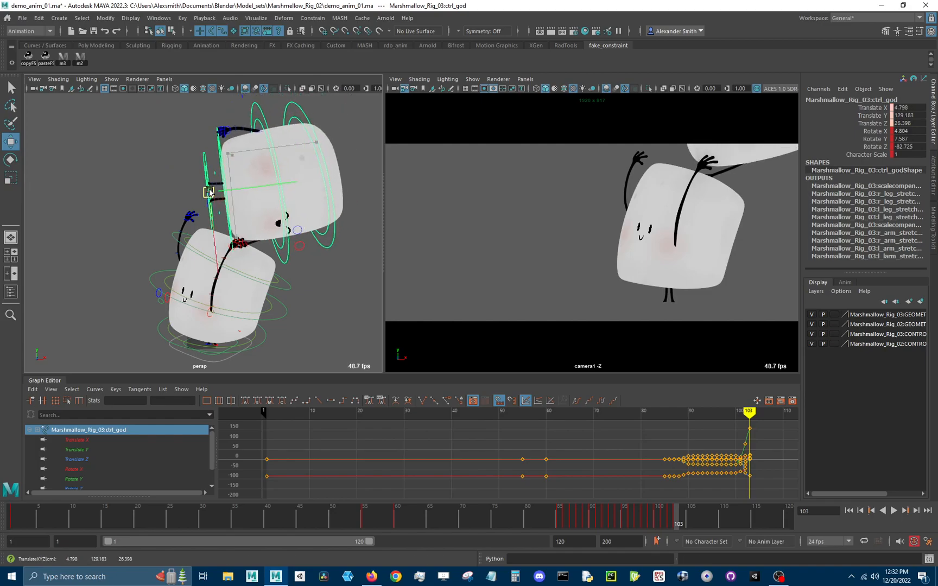
{"action": "left_click", "coordinate": [669, 515]}
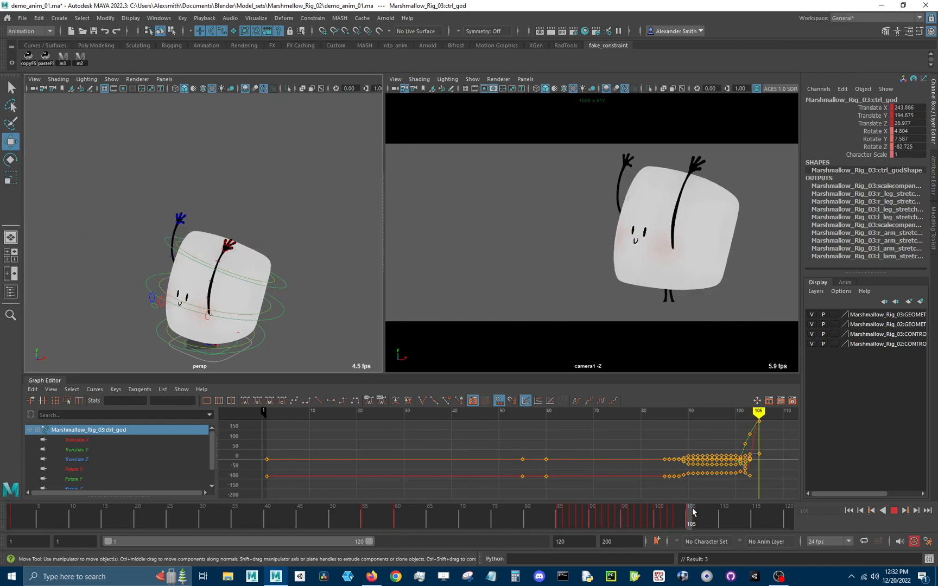
{"action": "left_click_drag", "start_coordinate": [690, 514], "coordinate": [709, 515]}
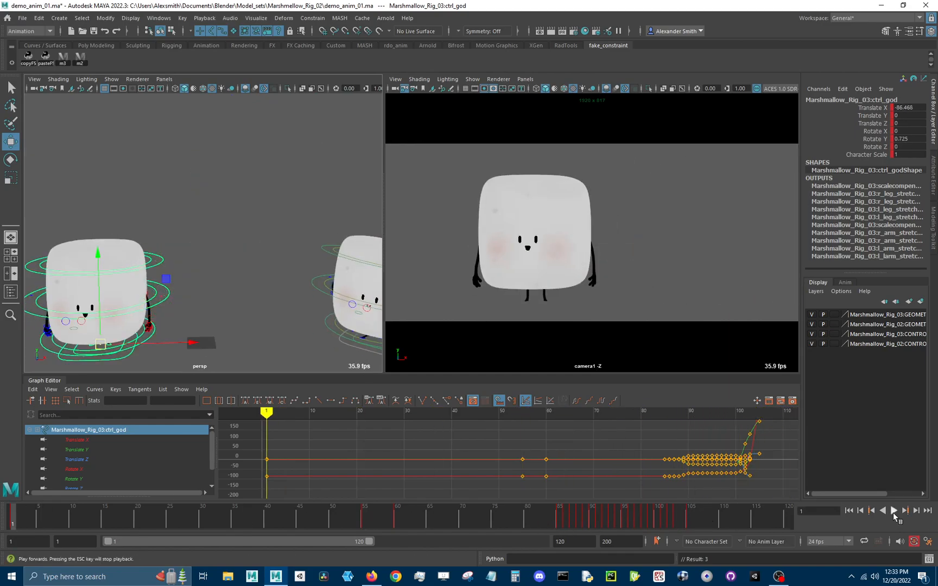
{"action": "left_click", "coordinate": [892, 510]}
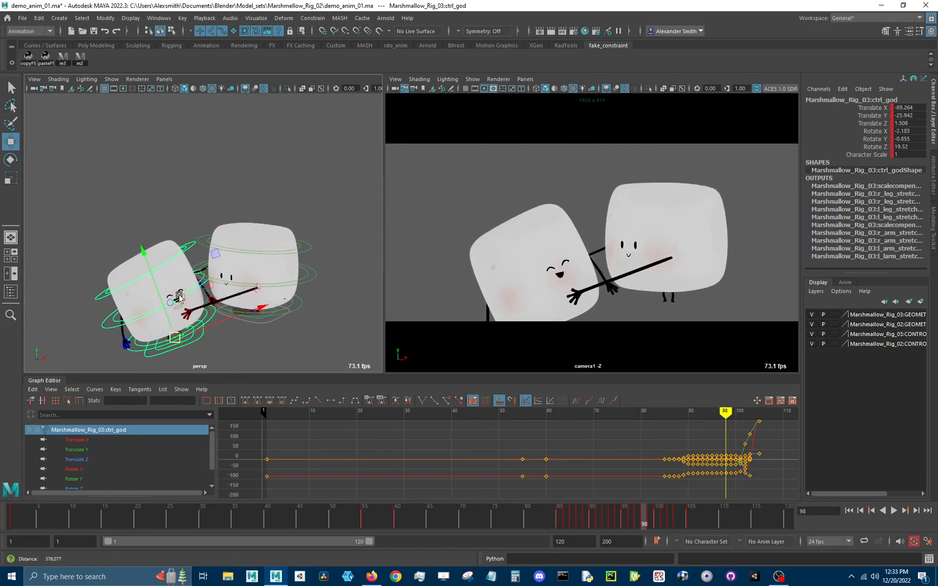
{"action": "left_click_drag", "start_coordinate": [179, 293], "coordinate": [254, 317]}
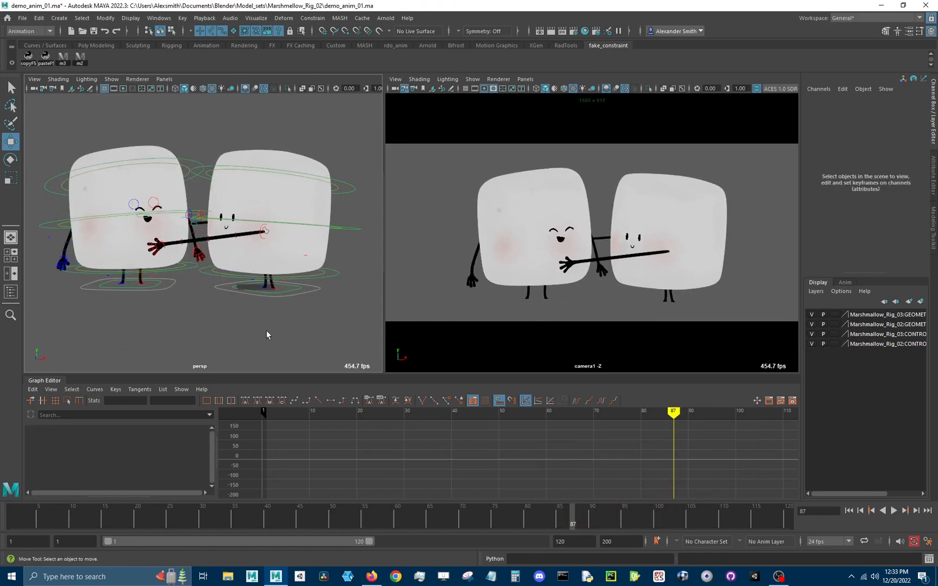
- Create a polygon cube from the hotbox beside the marshmallows, then reselect a tossing-marshmallow control
{"action": "key", "text": "space"}
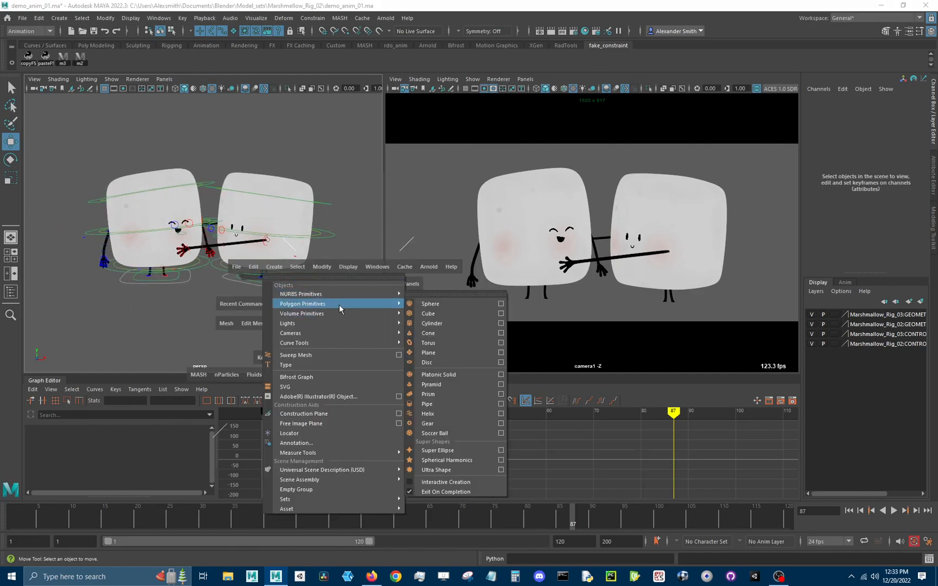
{"action": "left_click", "coordinate": [428, 314]}
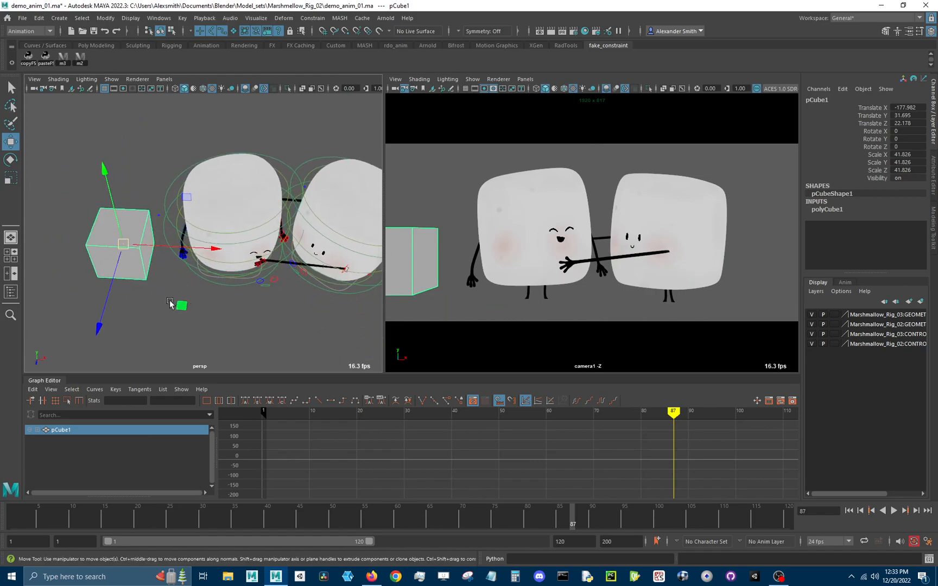
{"action": "left_click", "coordinate": [234, 277]}
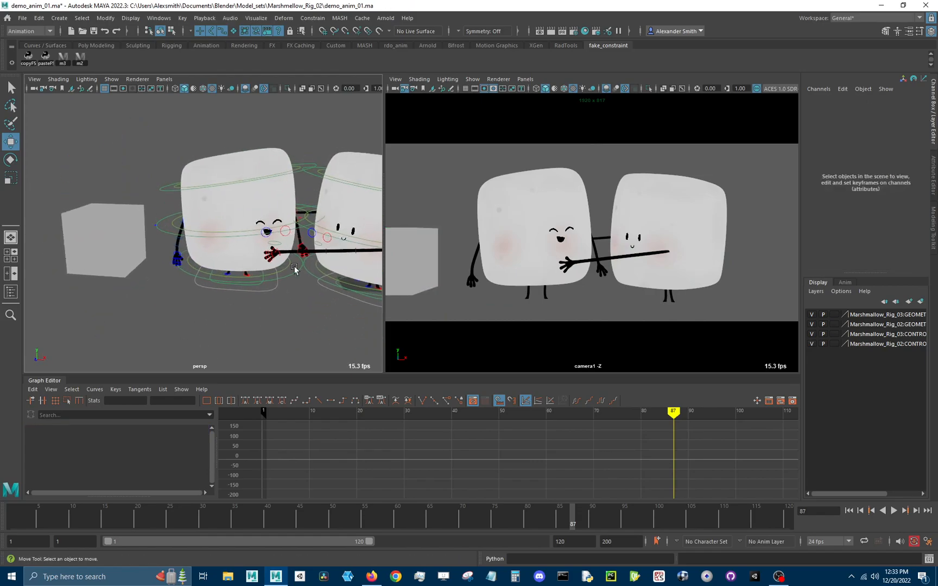
{"action": "left_click", "coordinate": [273, 254]}
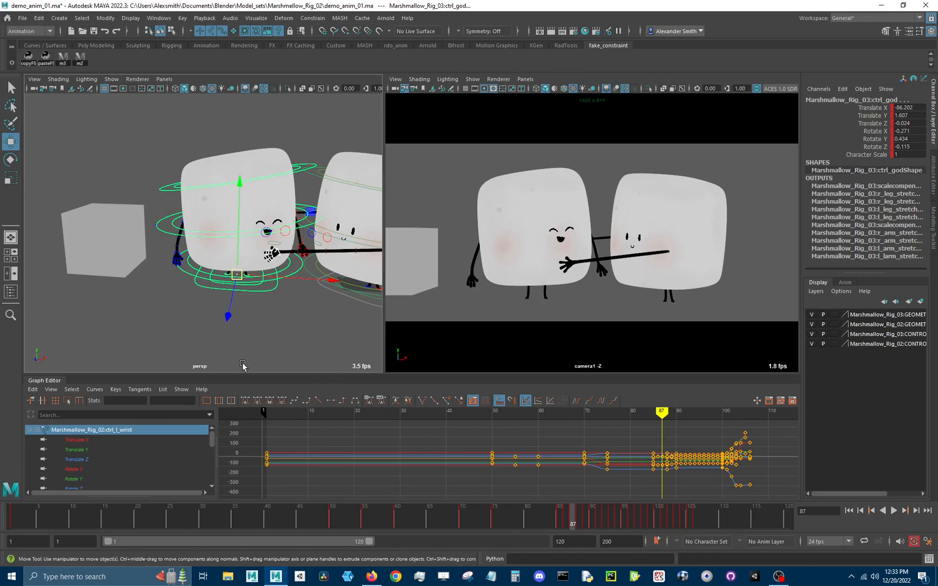
- Select ctrl_l_wrist then pCube1 for the key at frame 92 and replay the cube following the hand
{"action": "left_click", "coordinate": [232, 32]}
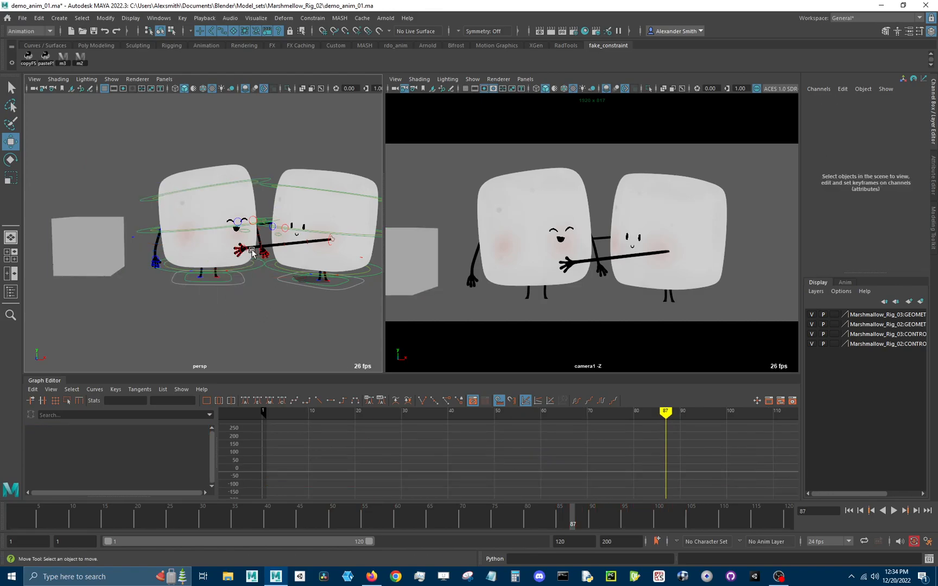
{"action": "left_click", "coordinate": [250, 250]}
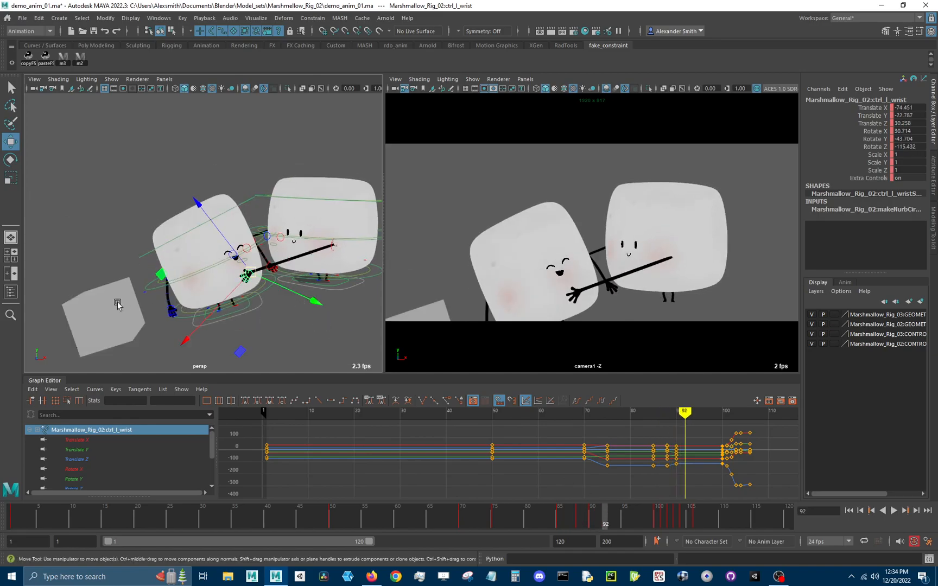
{"action": "left_click", "coordinate": [106, 314]}
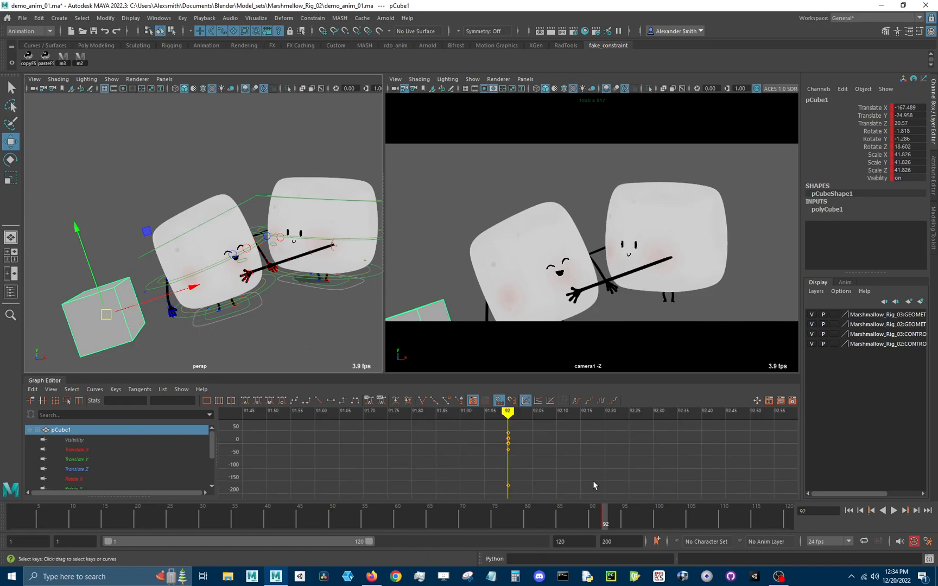
{"action": "left_click", "coordinate": [893, 510]}
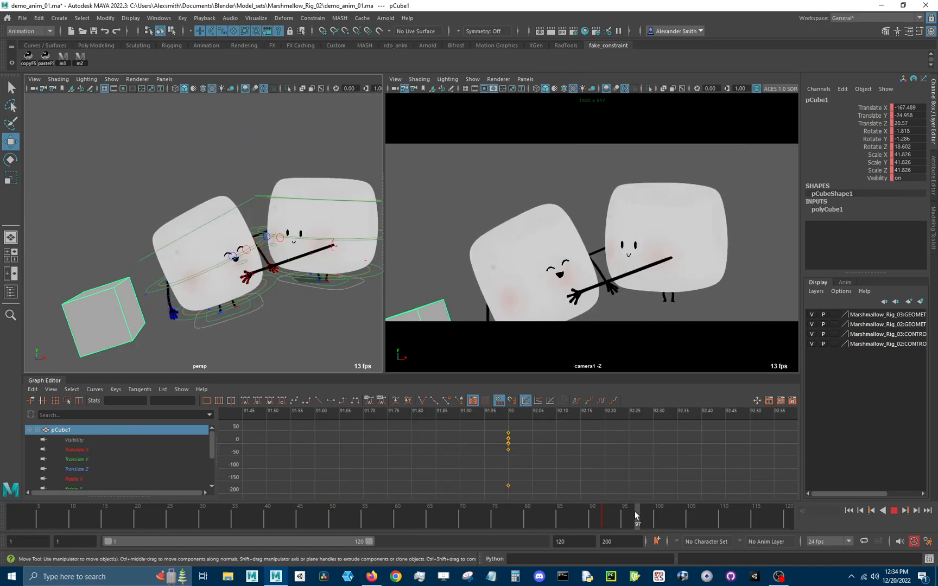